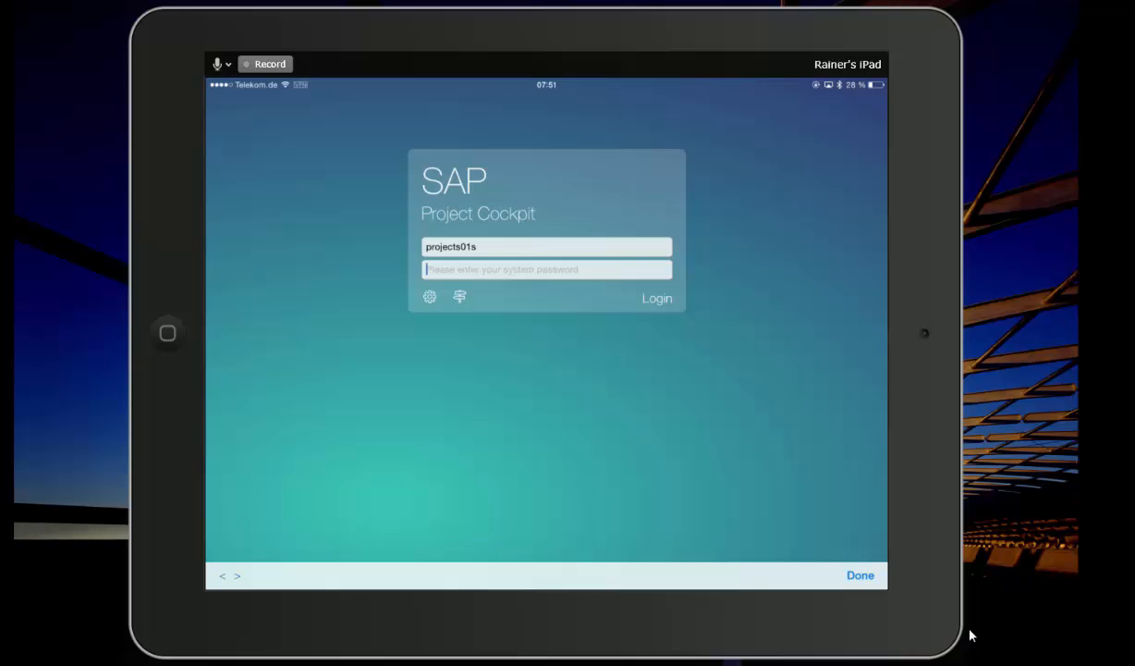
- Log in and open the Travel System Implementation project showing its nine-member team
click(656, 298)
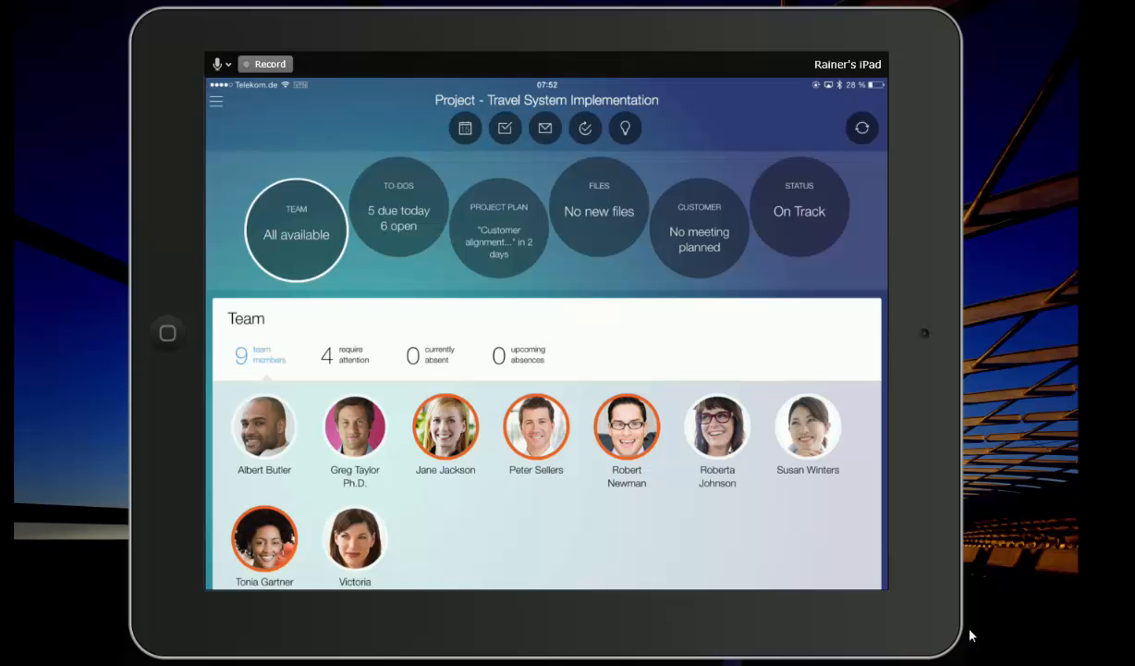
- Show the project's to-dos with five due and six open items
click(398, 208)
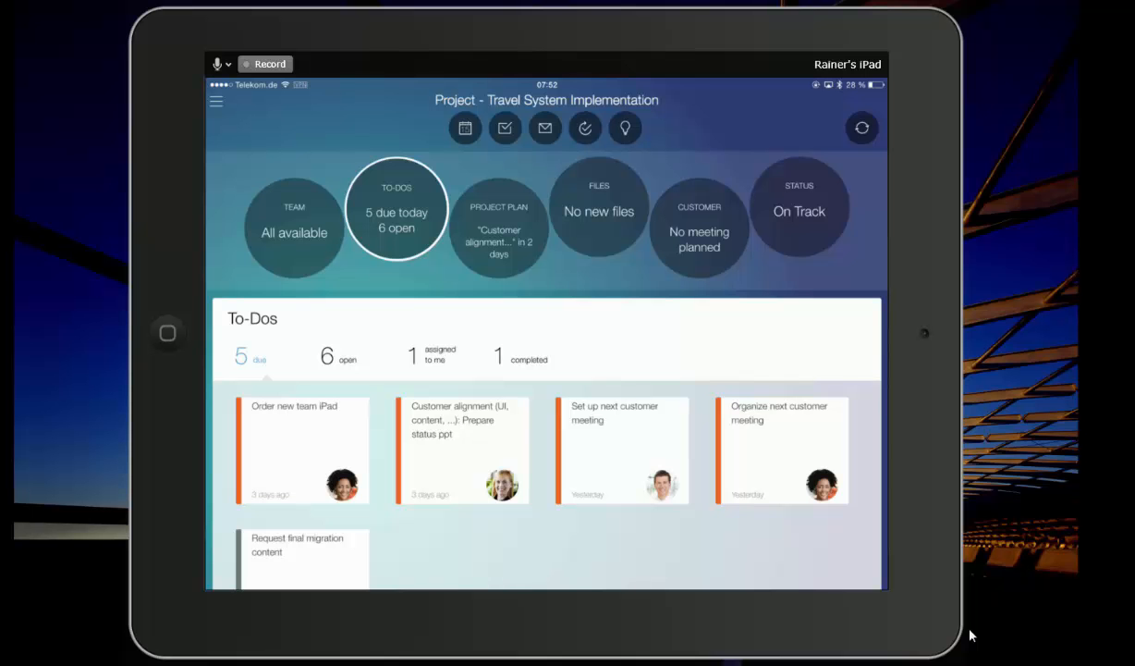
- Browse the project plan milestones, then show the three project files
click(497, 229)
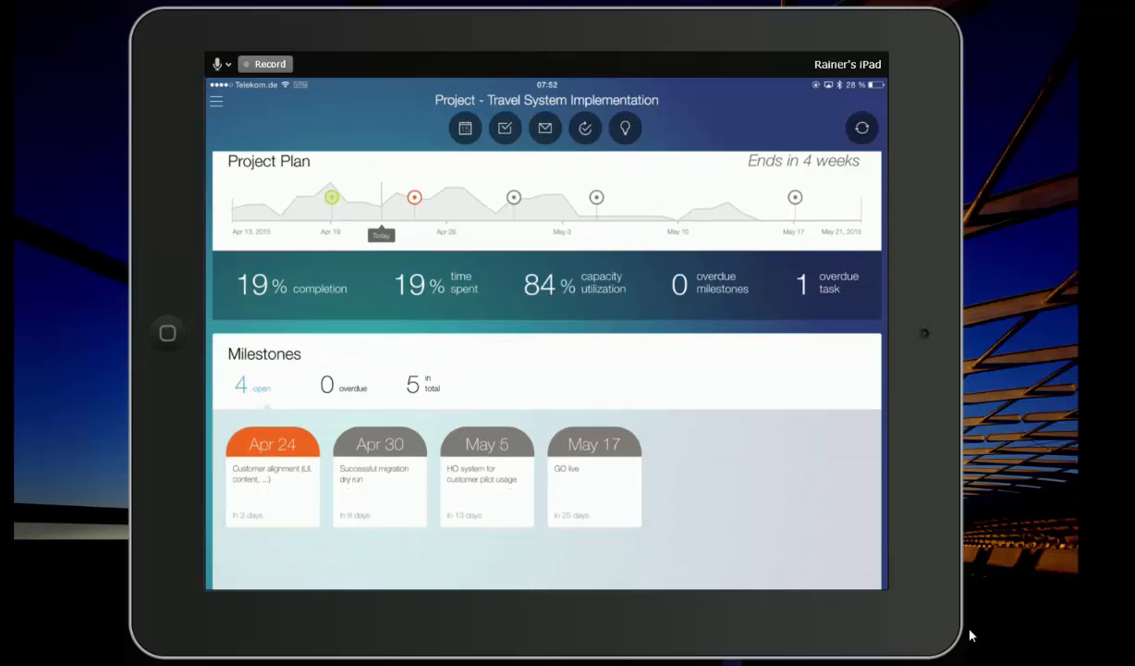
scroll(down, 3)
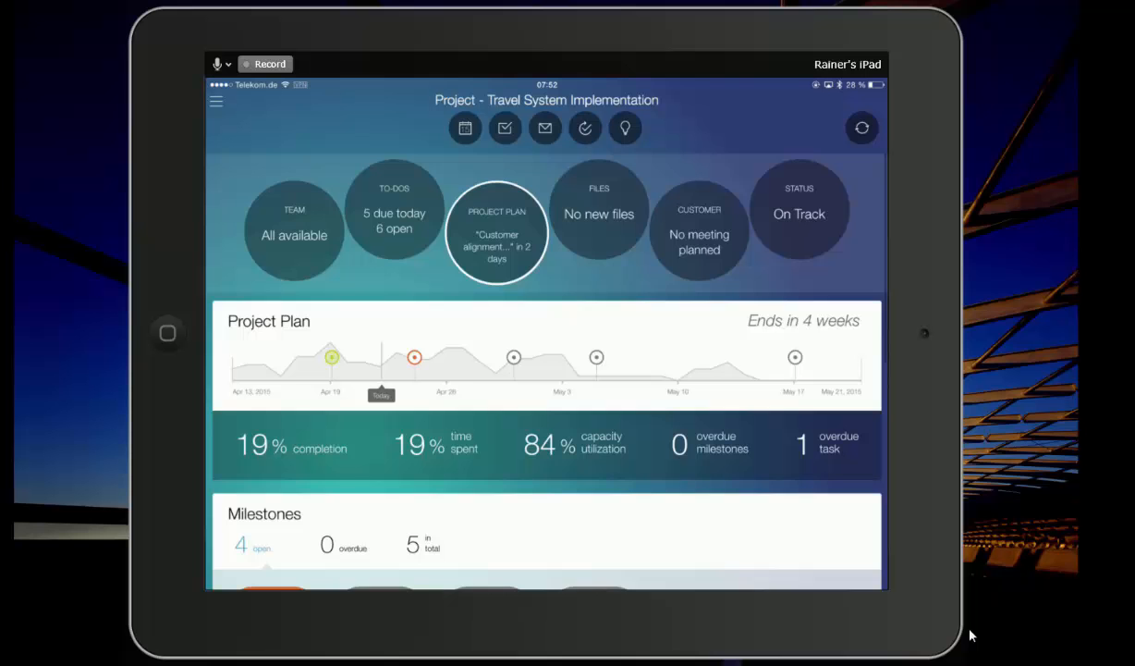
click(598, 213)
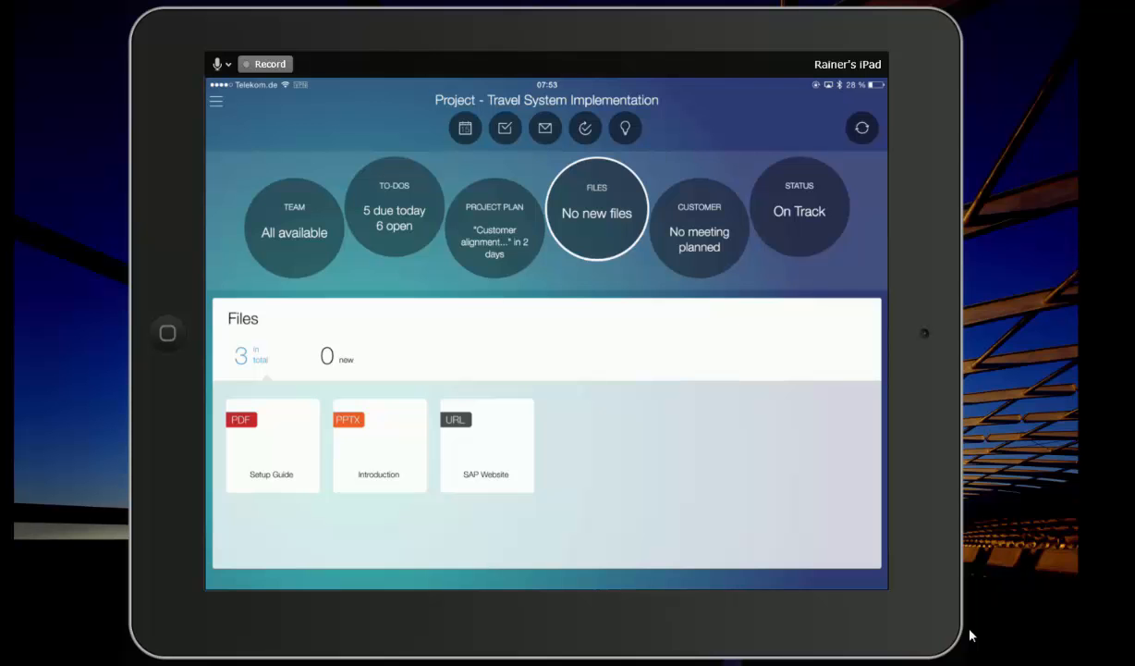
- View and close the Setup Guide file, then show I Brake Systems customer details
click(271, 447)
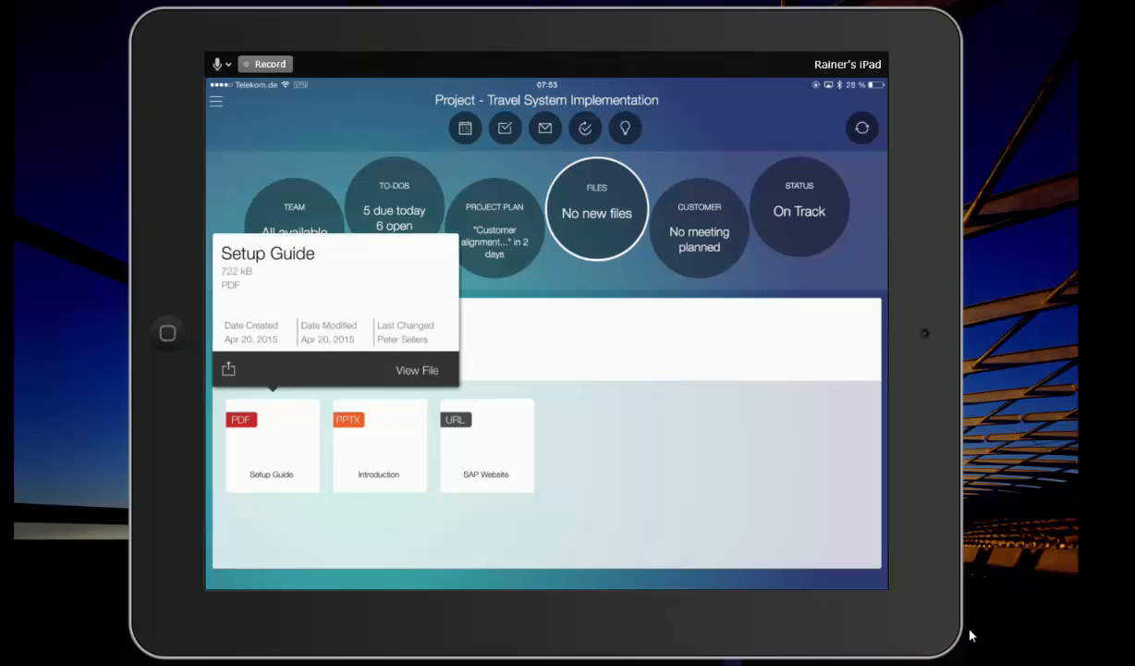
click(416, 370)
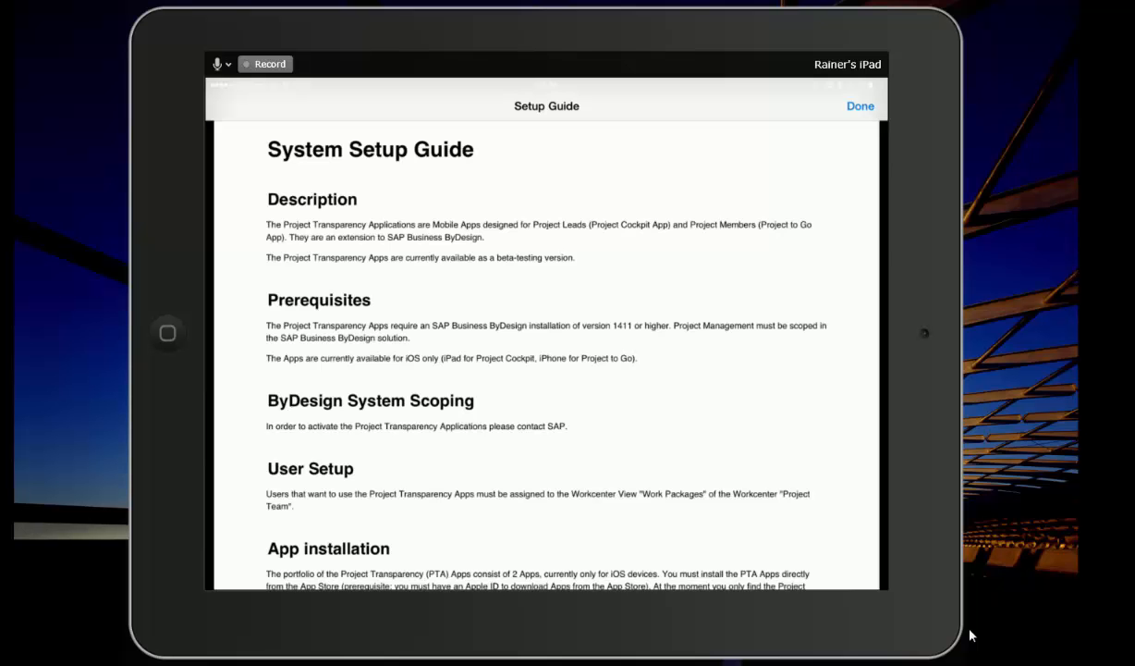
click(860, 105)
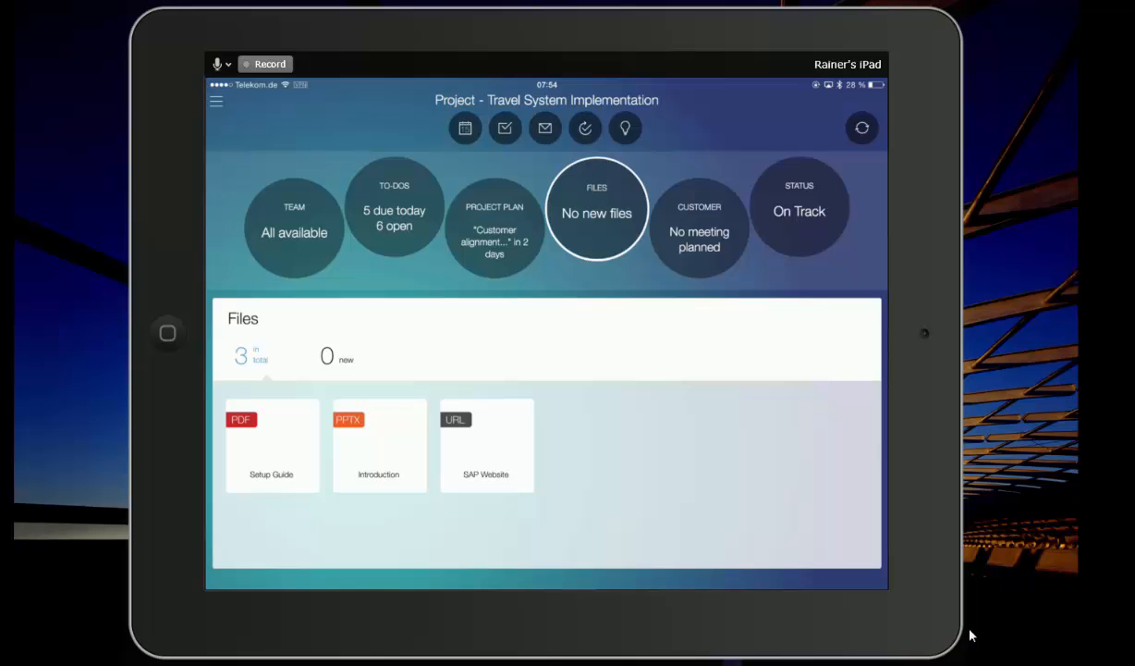
click(698, 229)
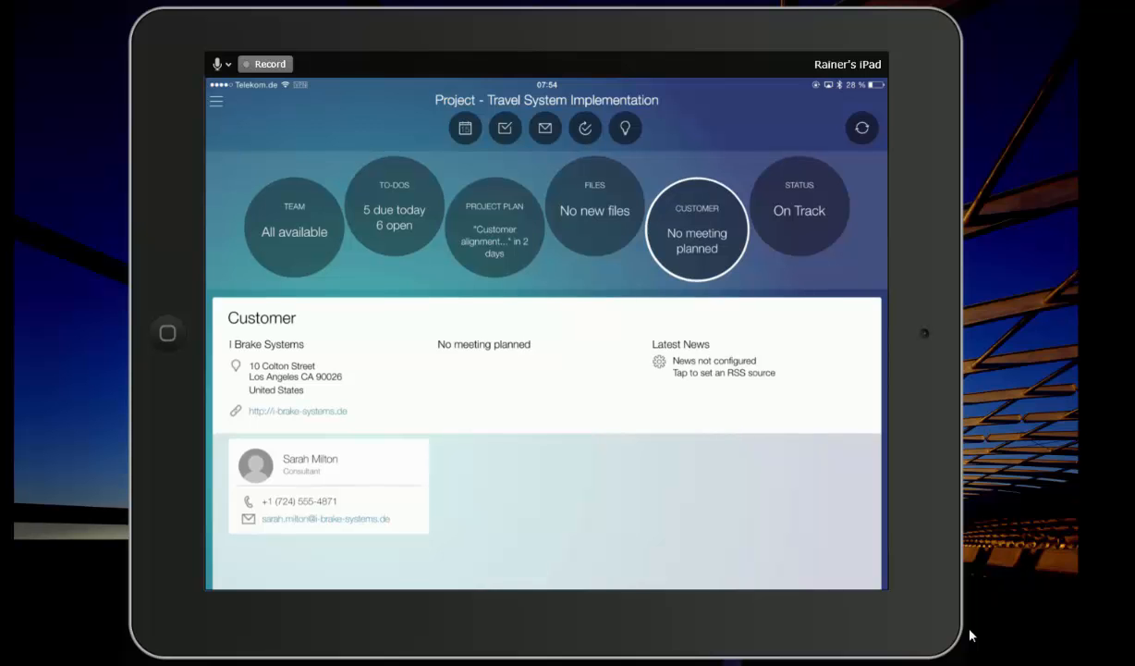
- Scroll through project progress, costs and revenue, team mood and On Track status
click(798, 210)
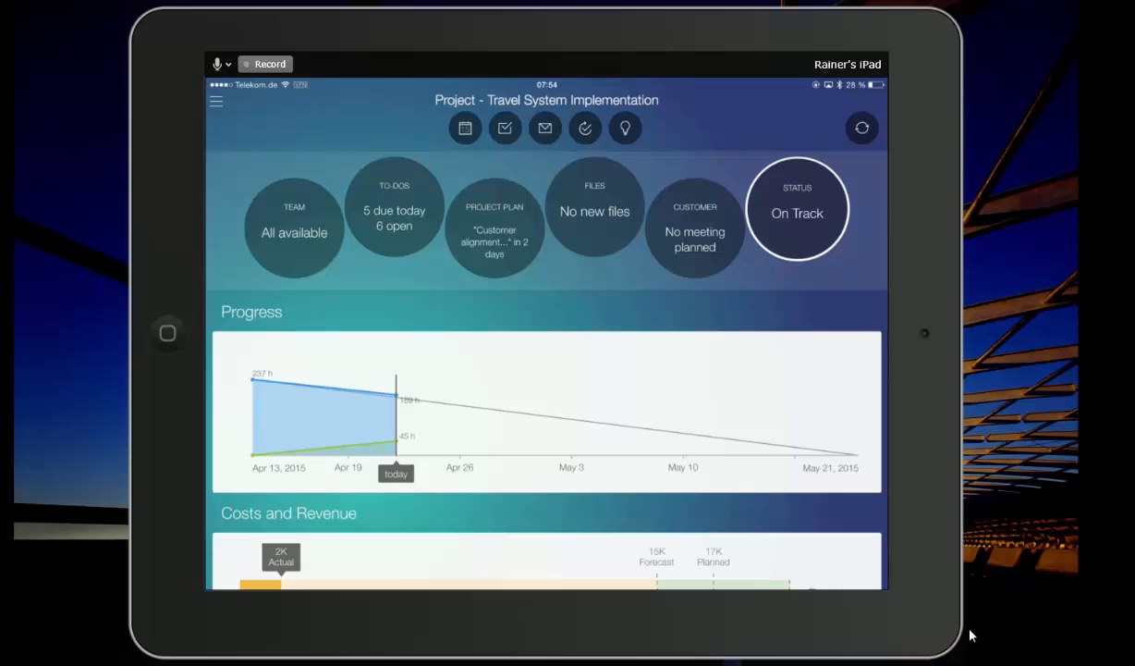
scroll(down, 3)
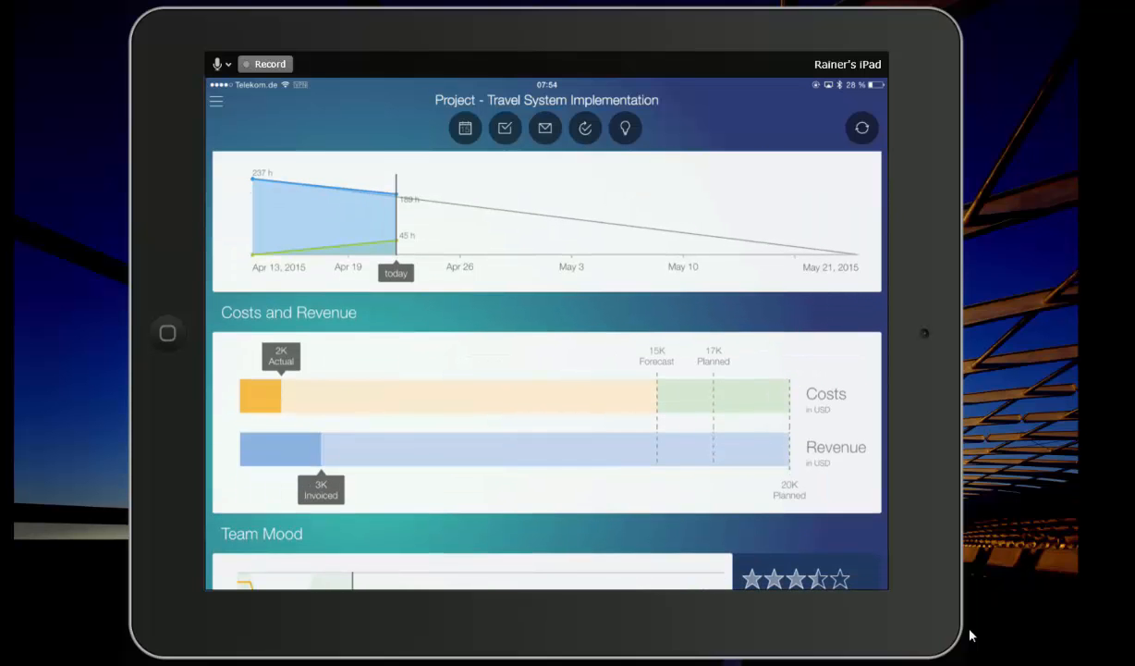
scroll(down, 3)
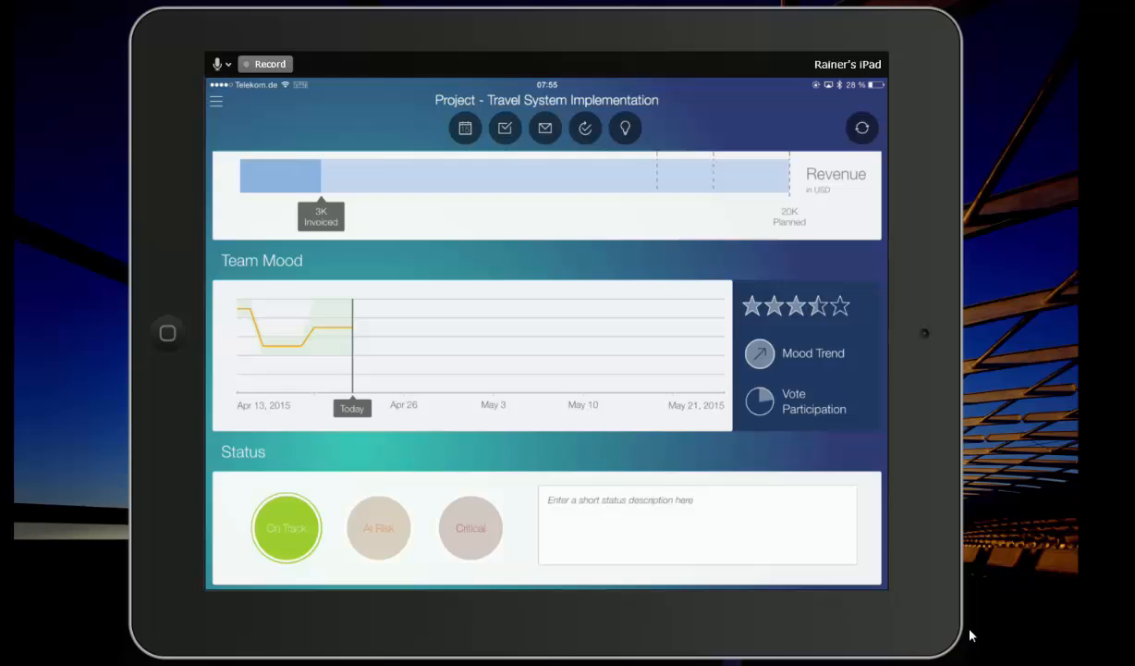
scroll(down, 3)
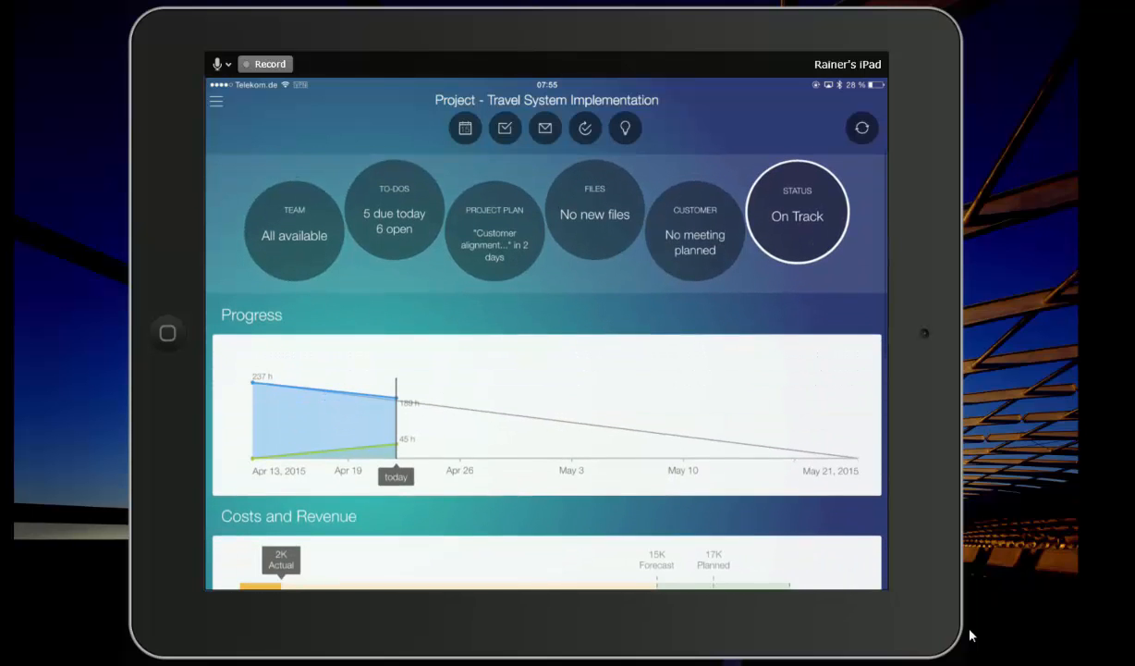
click(294, 229)
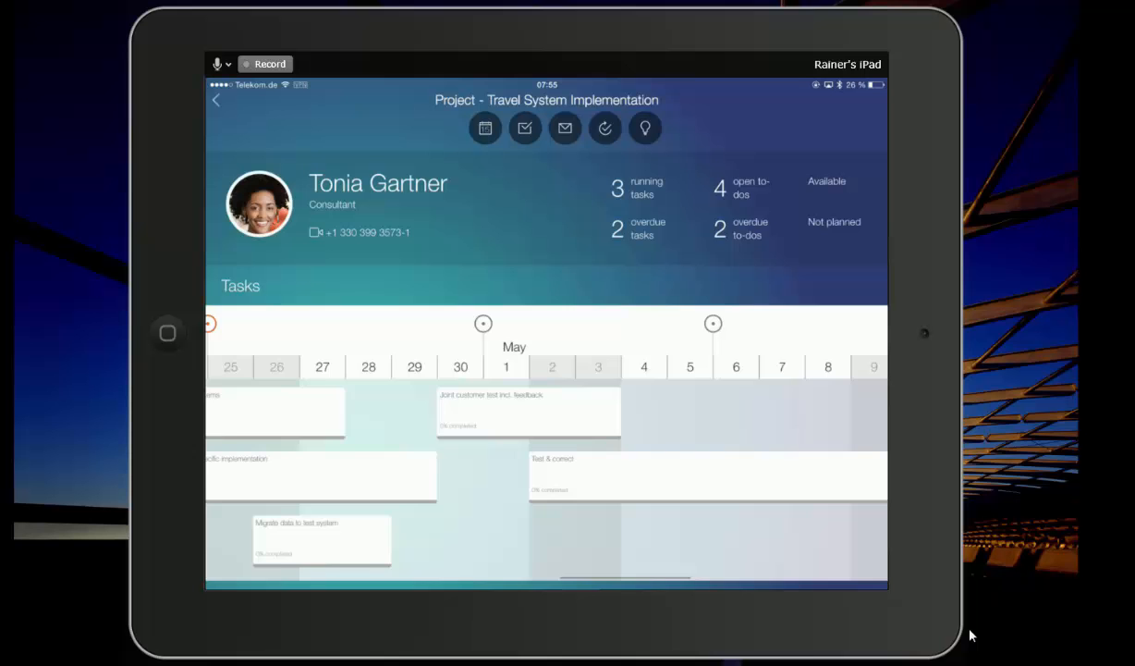
scroll(left, 3)
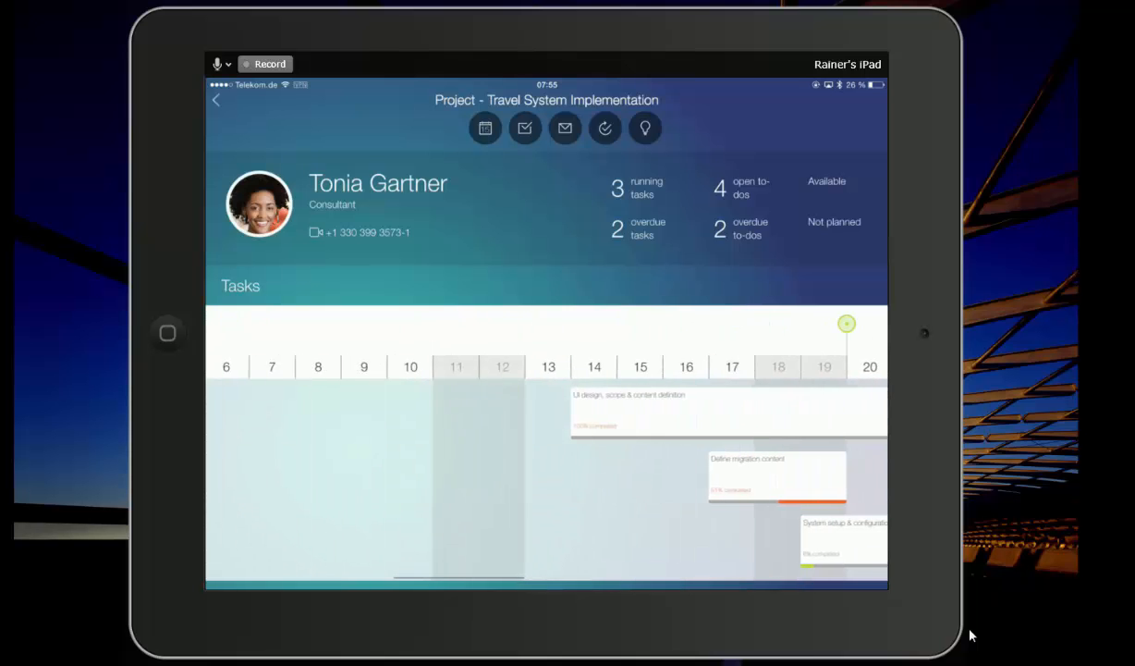
scroll(left, 3)
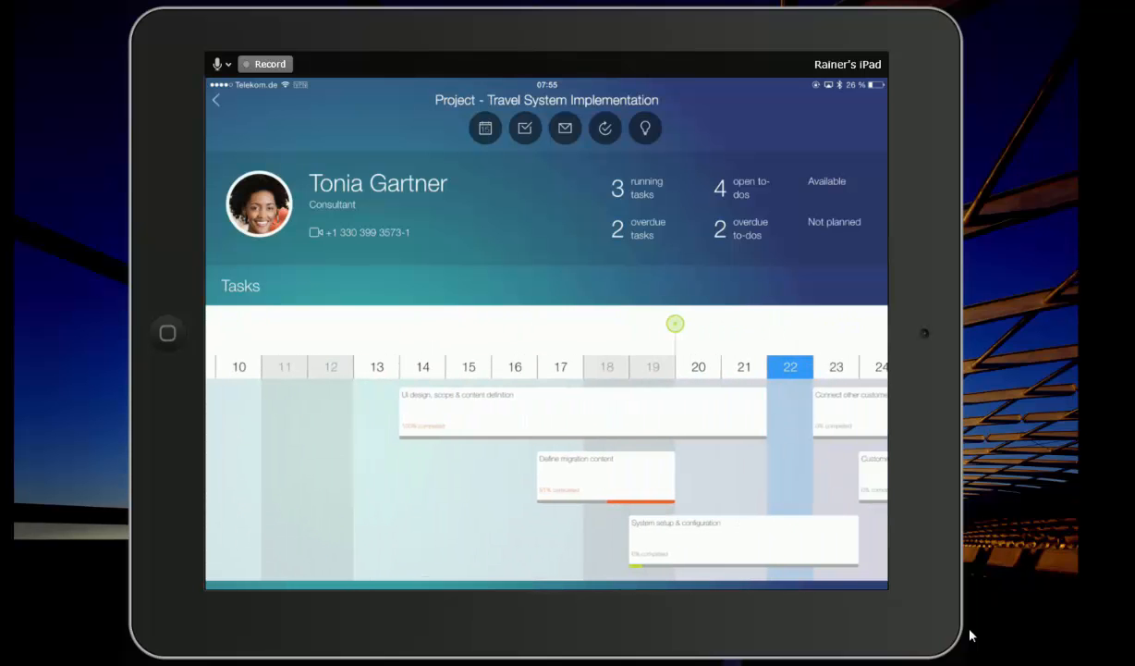